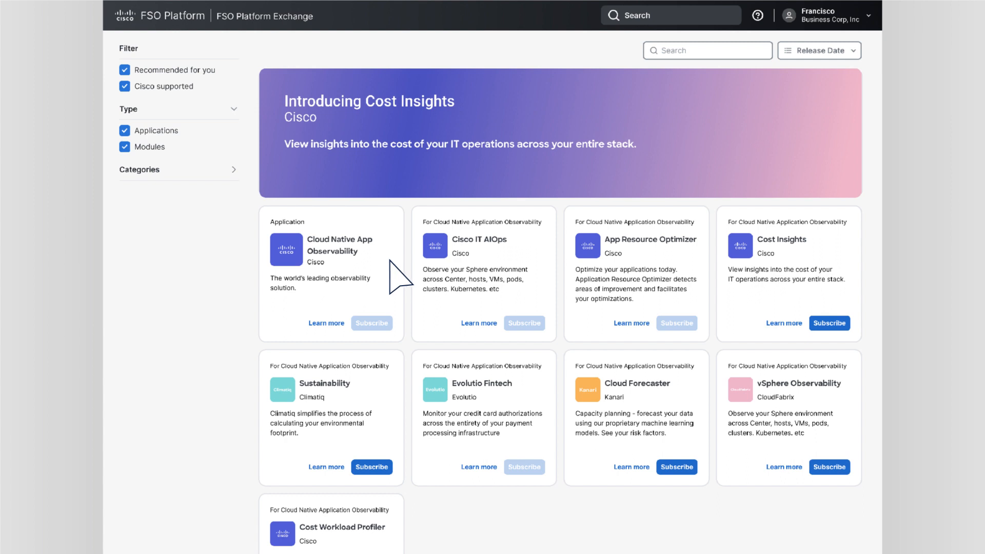
mouse_move(713, 280)
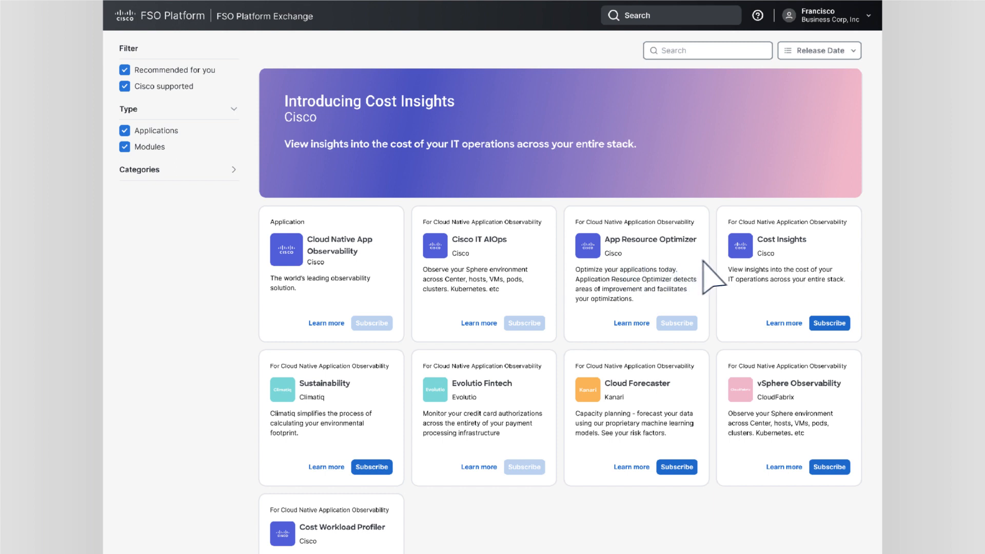
mouse_move(850, 283)
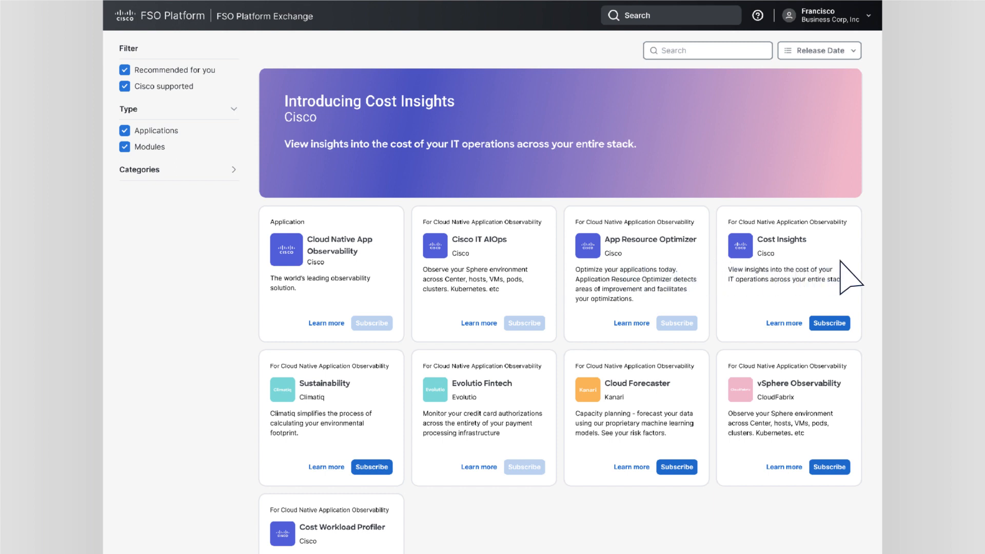
mouse_move(854, 280)
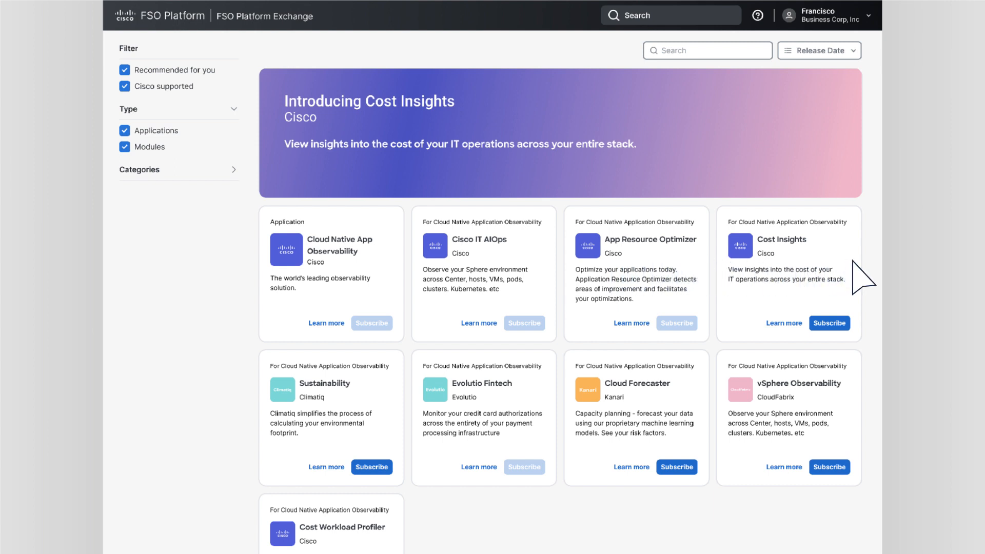
mouse_move(816, 302)
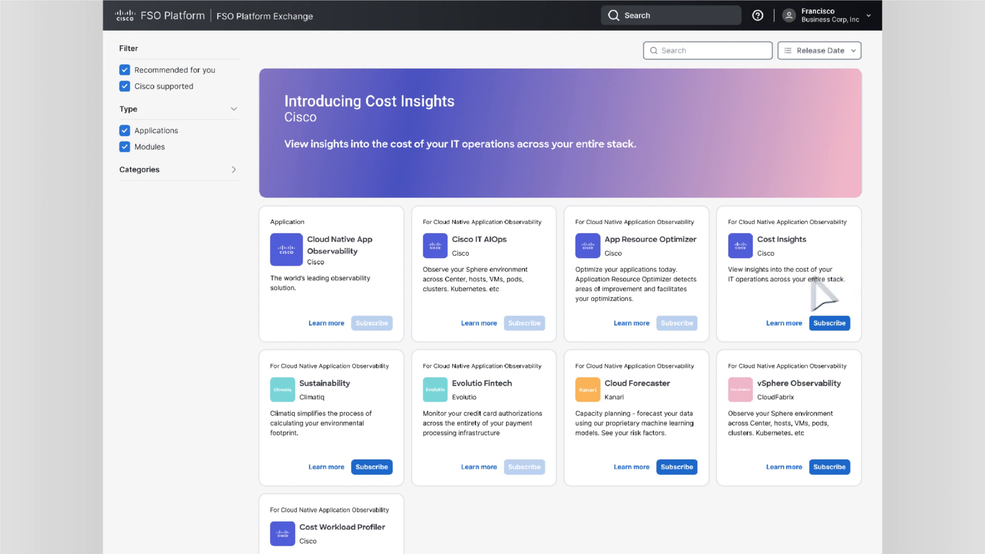
mouse_move(700, 345)
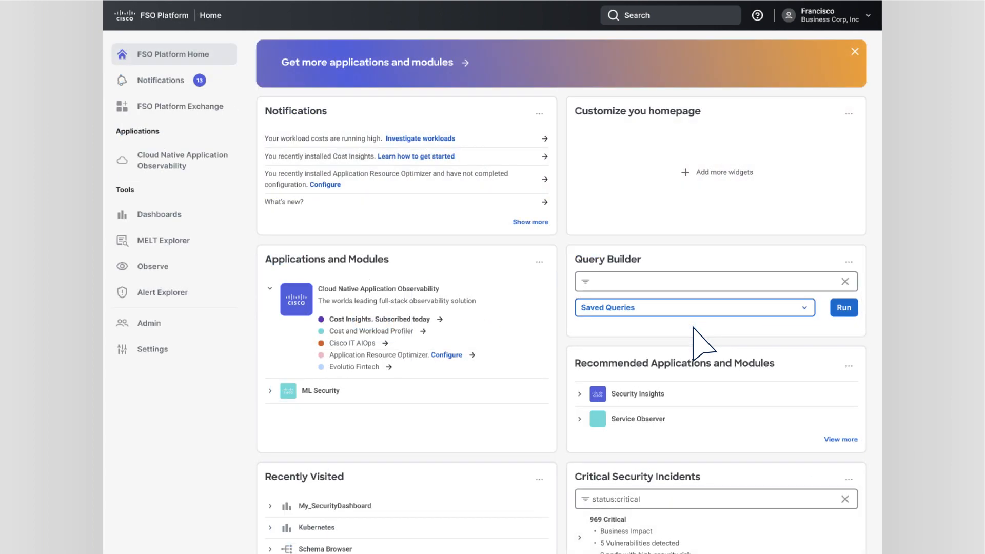
mouse_move(550, 242)
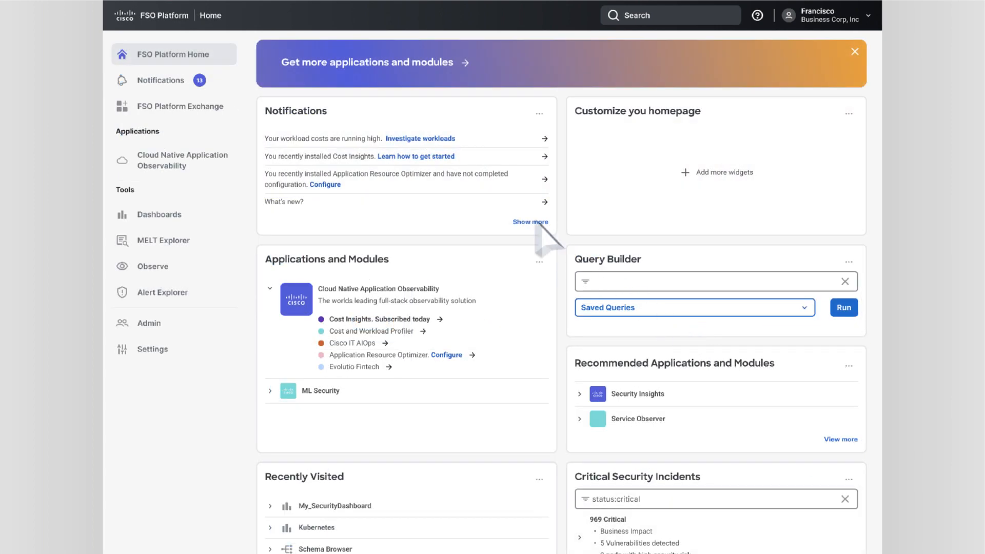
mouse_move(427, 163)
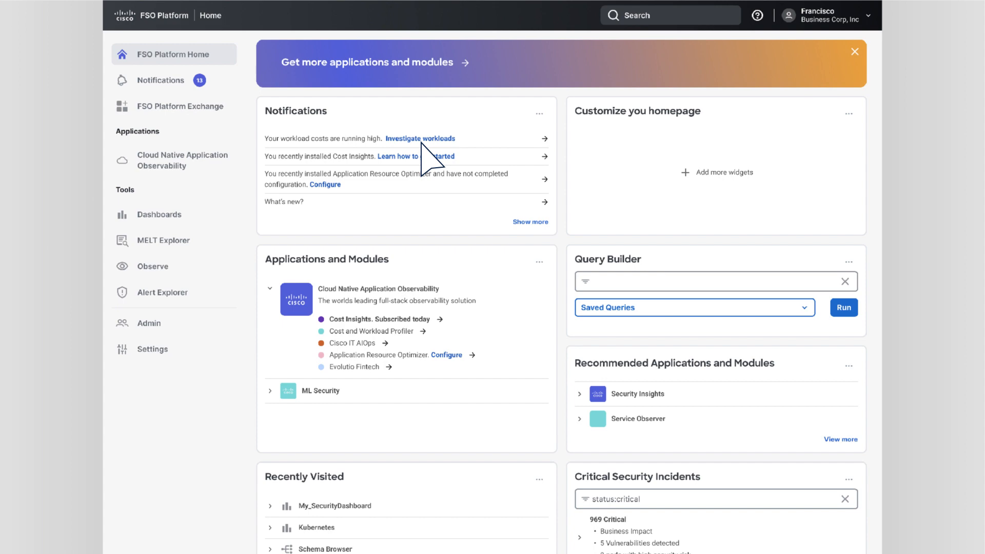
- Open the high-cost workloads list from the Home page notification
left_click(420, 139)
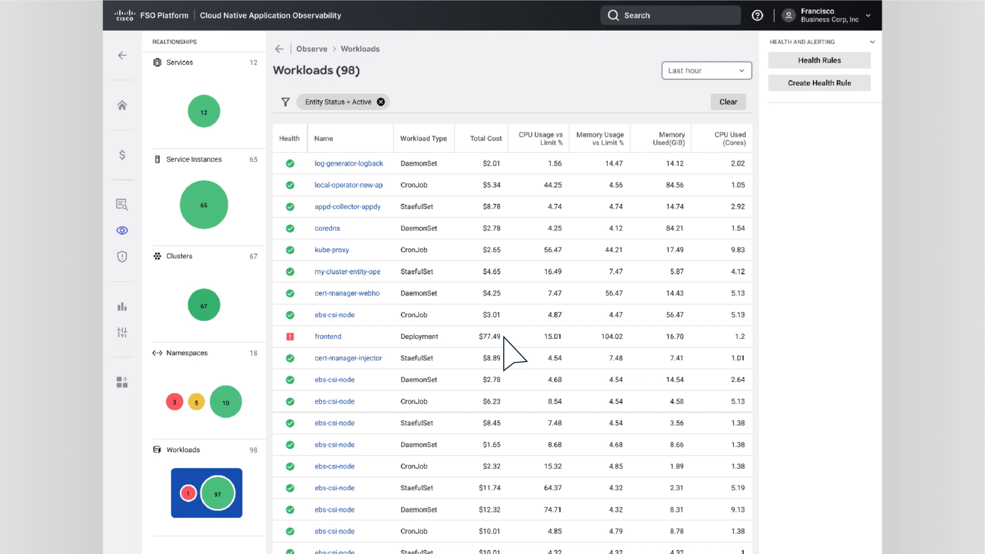
mouse_move(339, 351)
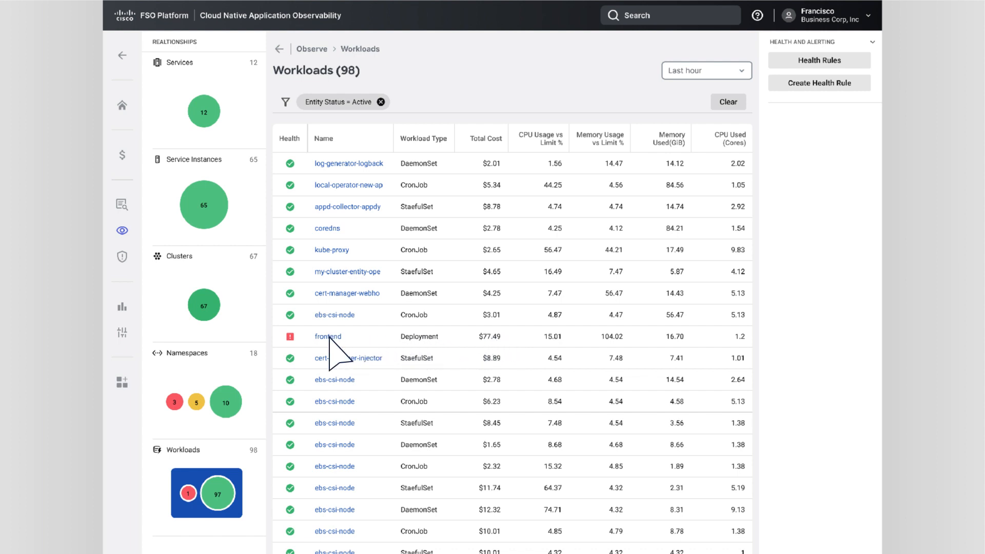
- Inspect the frontend workload's $77.49 cost summary and start optimizing it
left_click(327, 336)
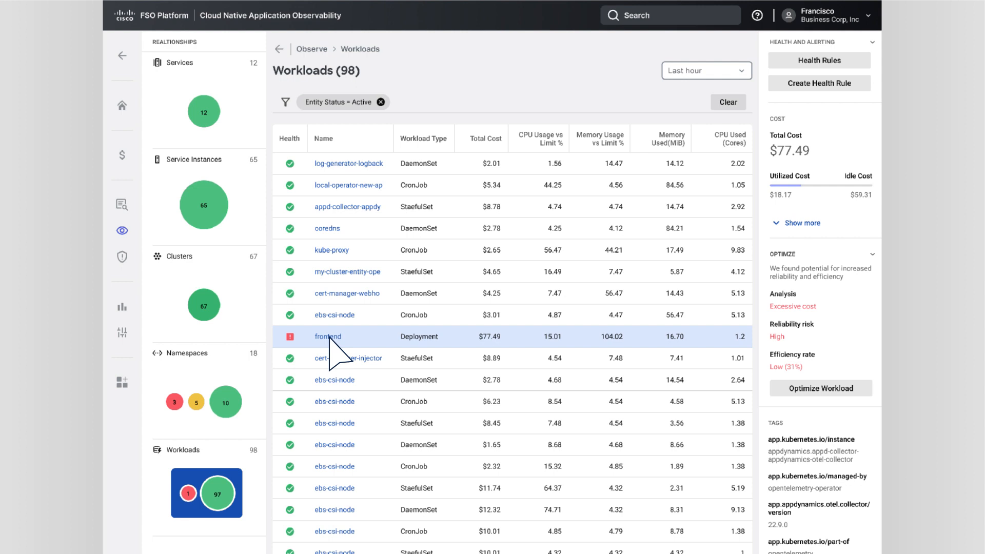
mouse_move(793, 226)
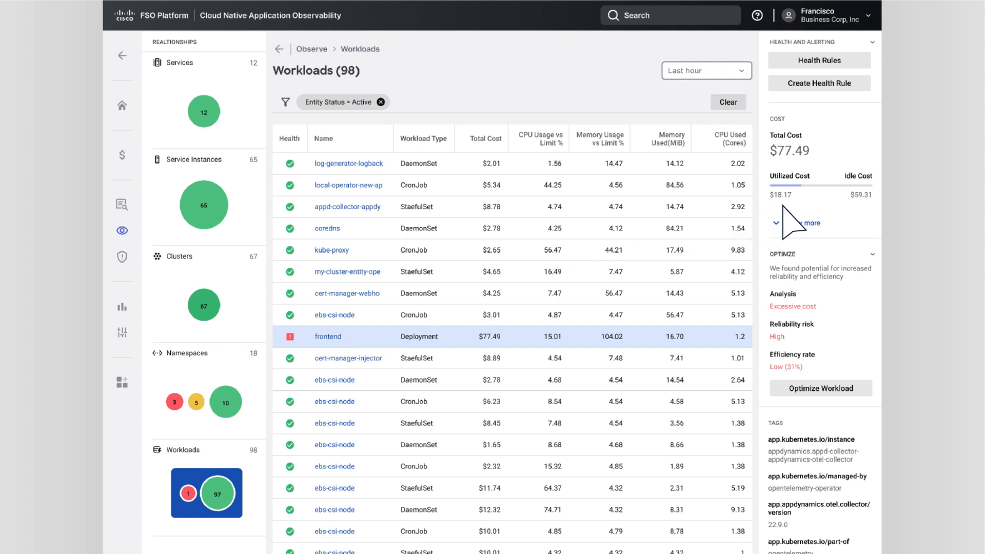
mouse_move(830, 320)
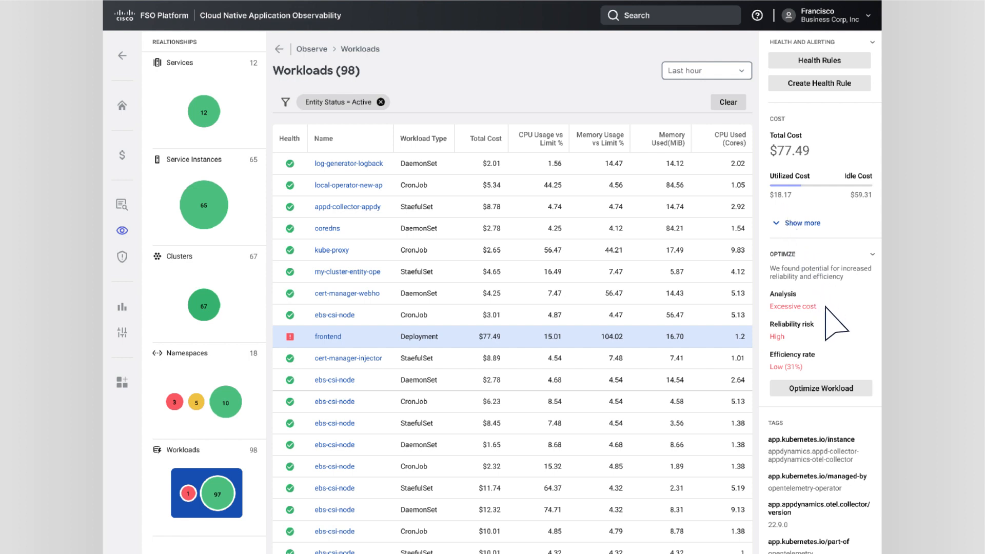
mouse_move(844, 371)
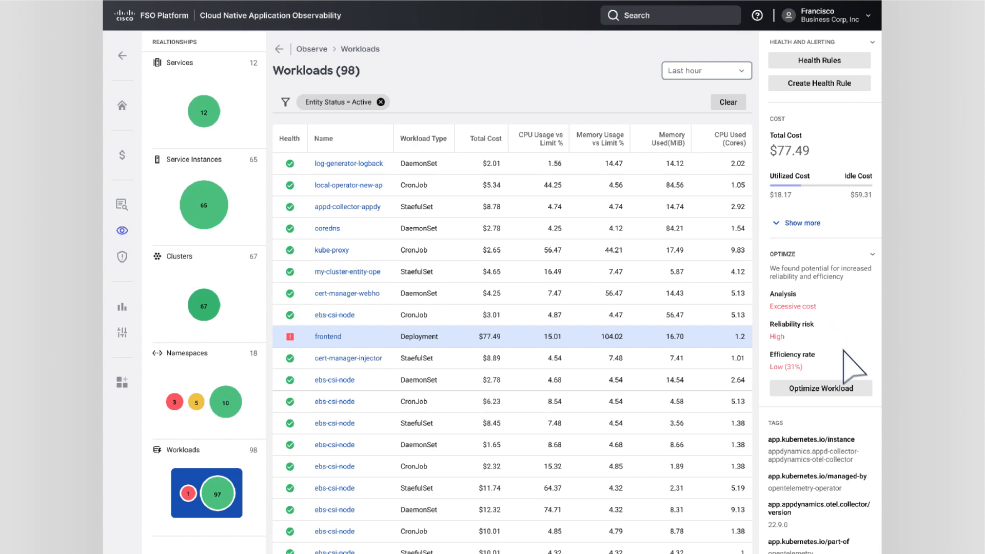
left_click(820, 388)
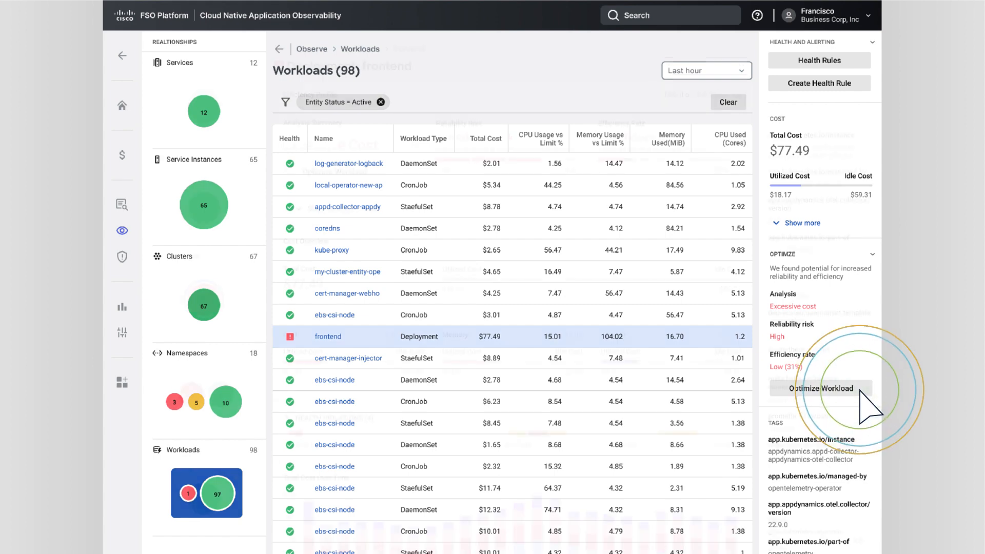
- Expand the frontend analysis details (54% lower-cost opportunity) and launch the optimizer
left_click(327, 336)
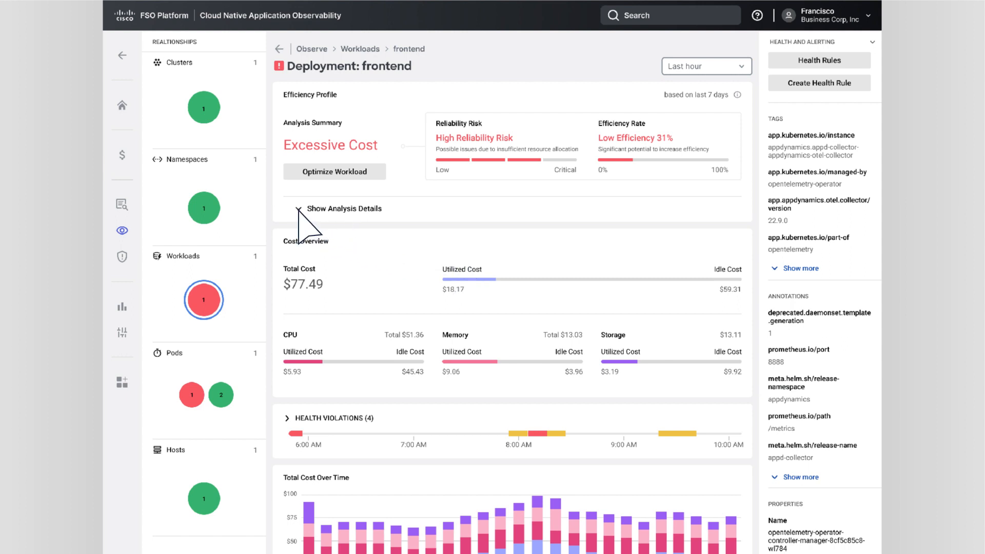
left_click(344, 208)
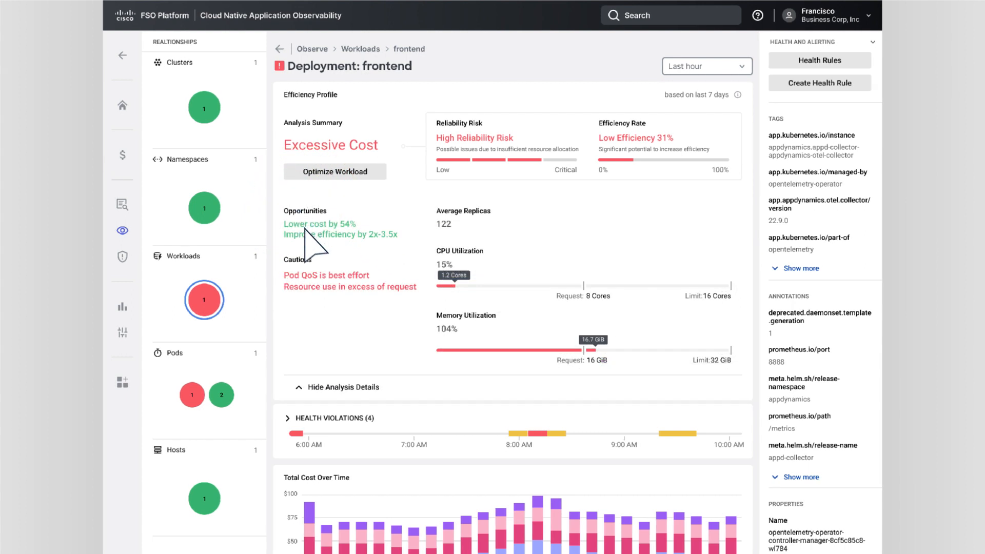
mouse_move(339, 323)
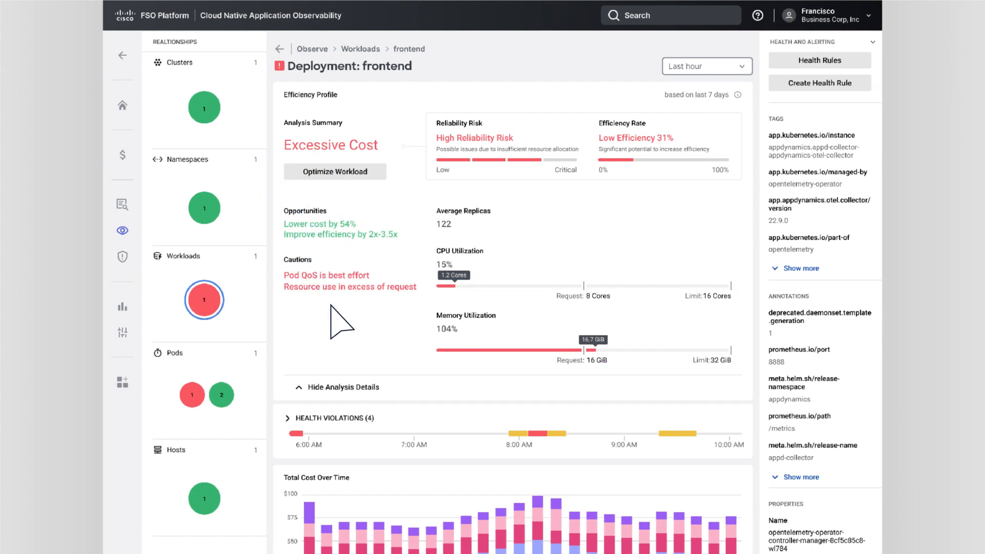
mouse_move(364, 251)
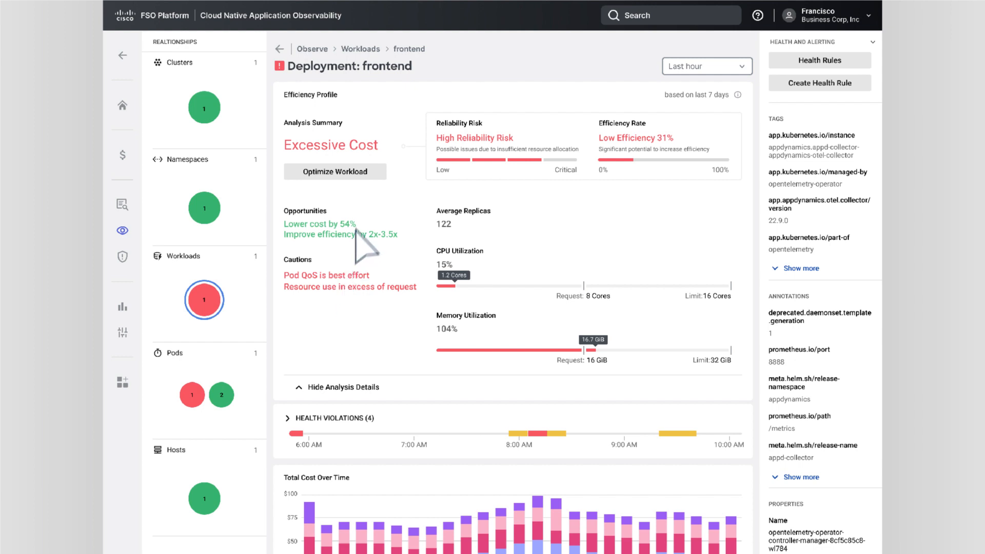
mouse_move(377, 192)
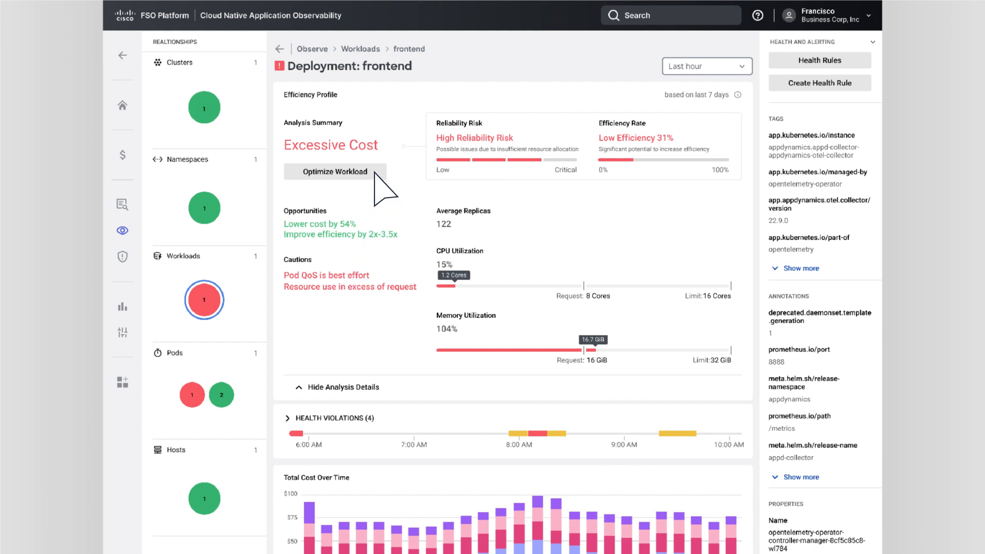
left_click(335, 171)
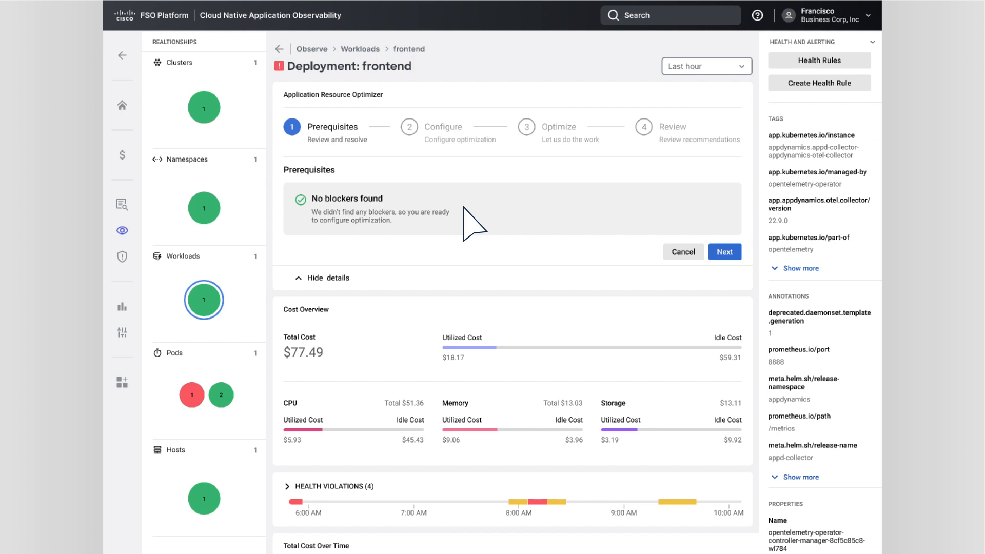
mouse_move(509, 230)
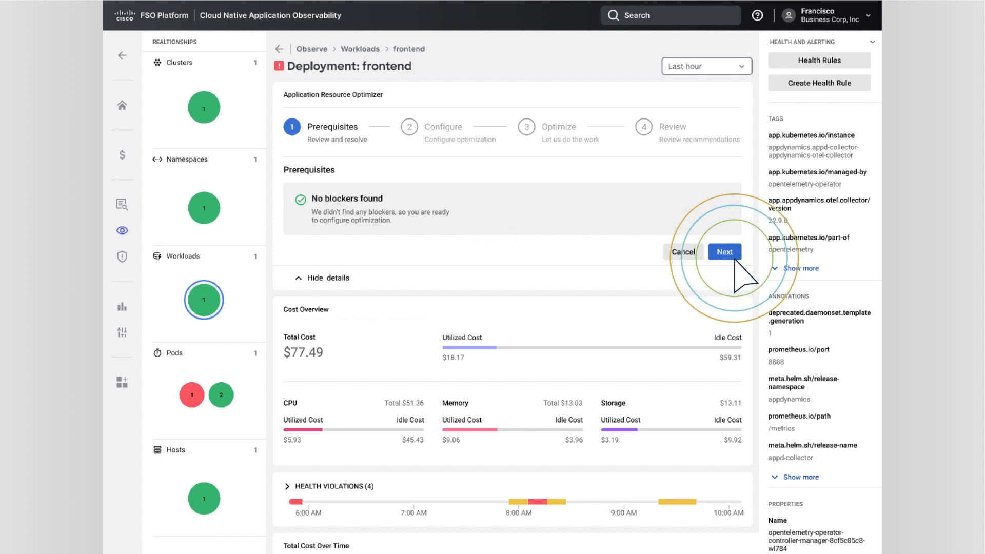
- Advance from the Prerequisites step to the Configure step
left_click(724, 251)
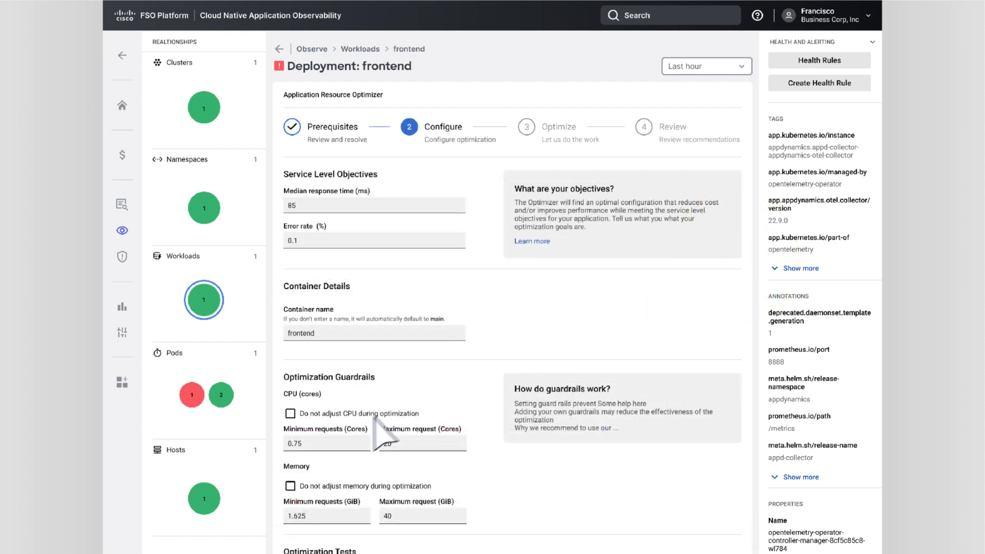
mouse_move(405, 463)
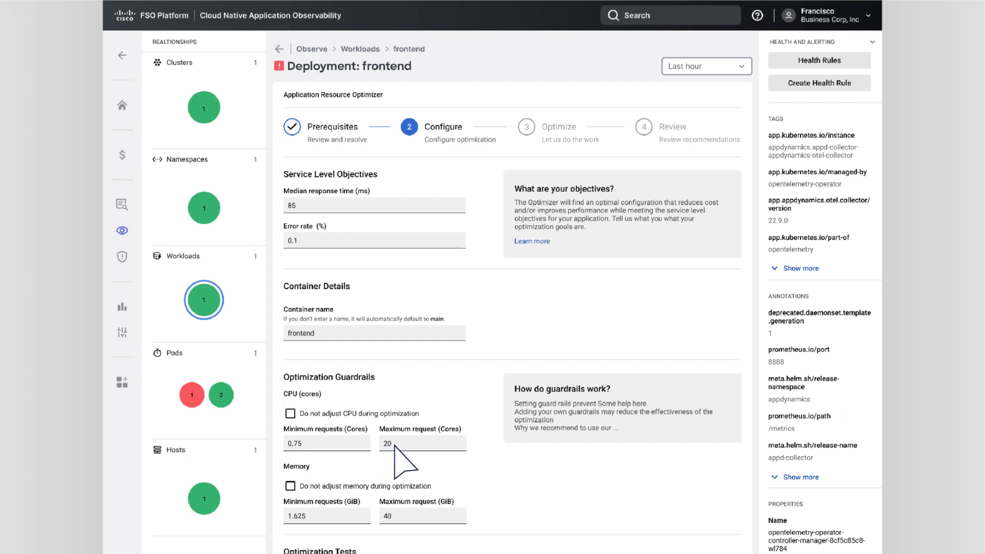
mouse_move(408, 462)
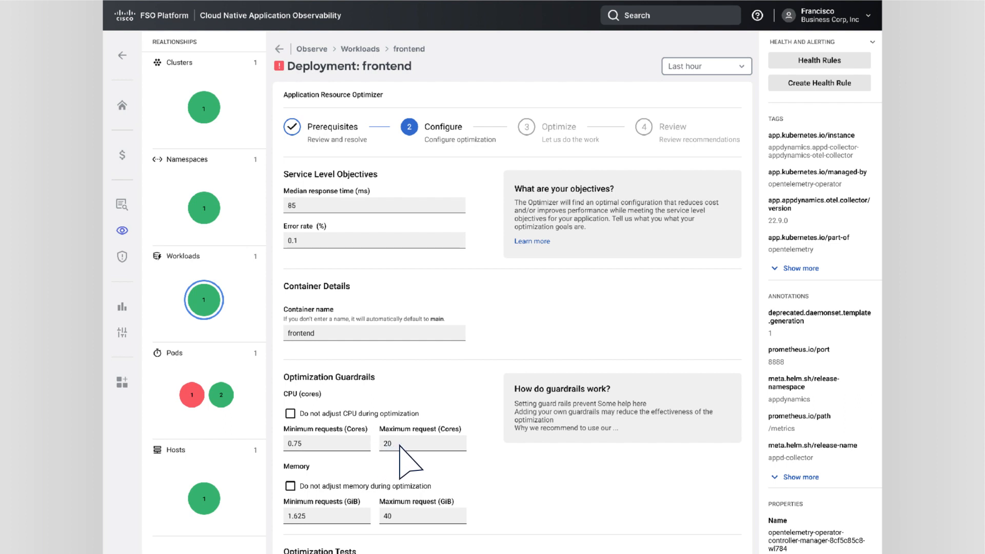
mouse_move(509, 214)
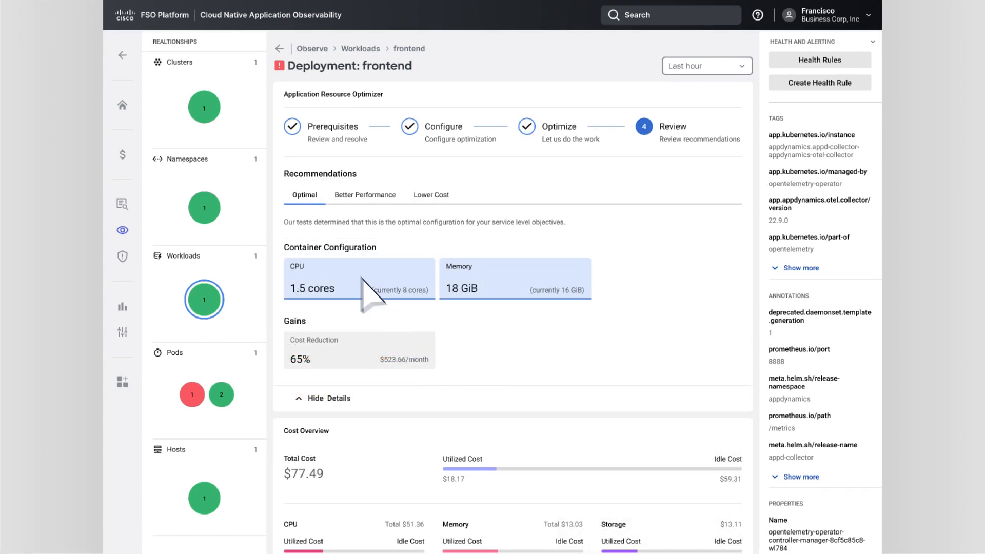
mouse_move(375, 232)
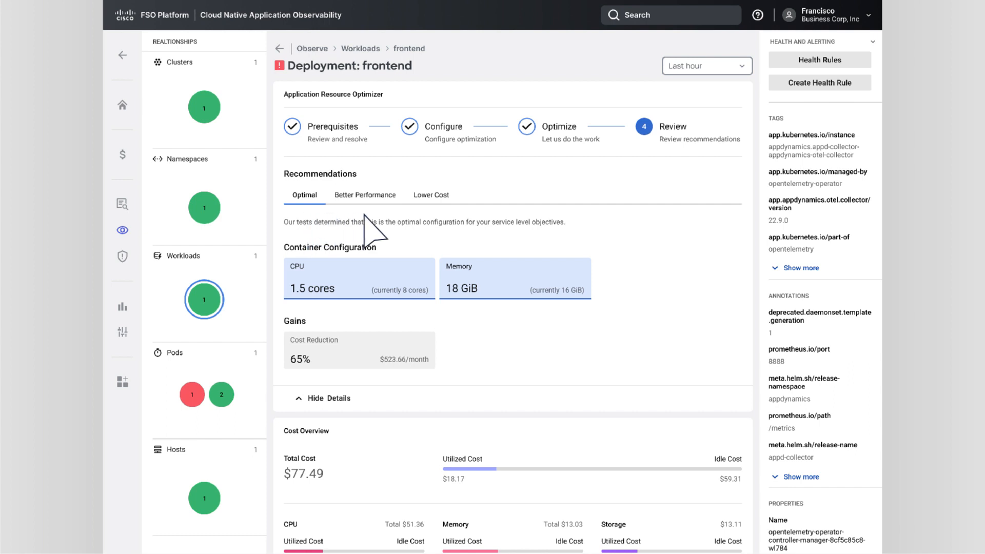
mouse_move(443, 232)
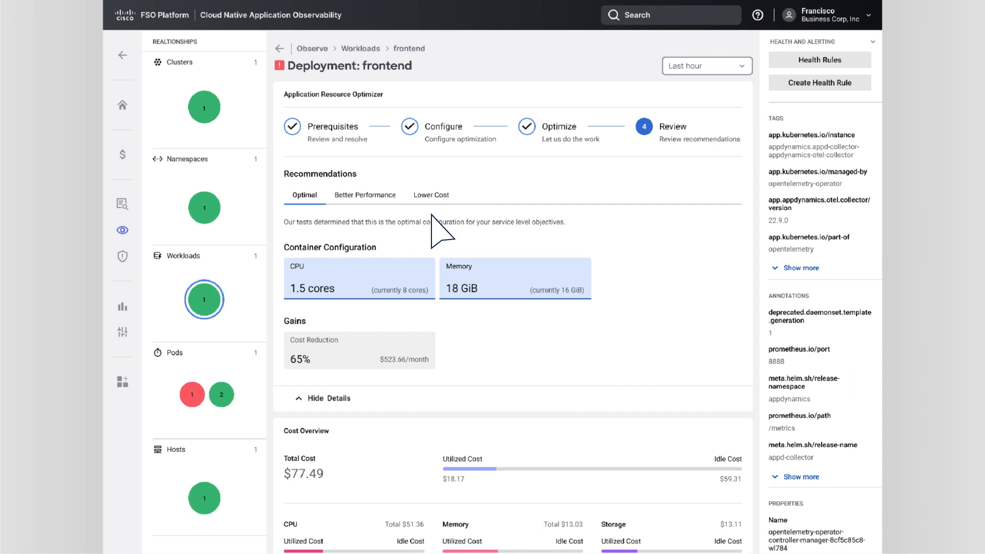
mouse_move(431, 235)
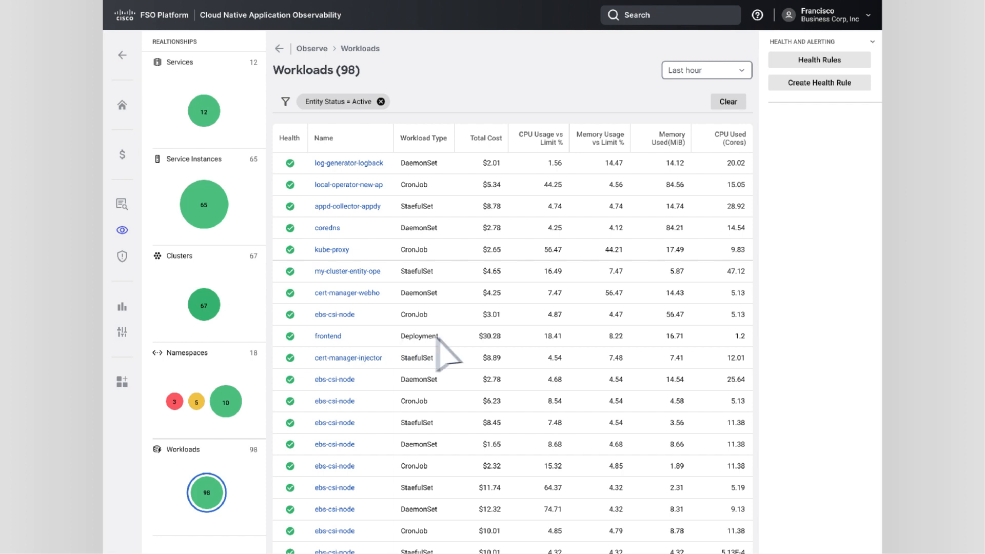
mouse_move(496, 361)
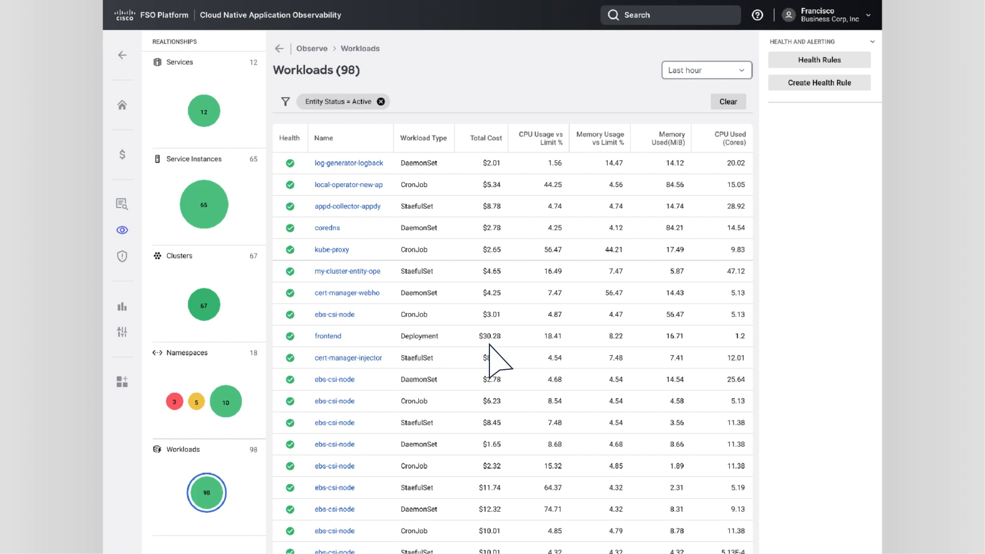